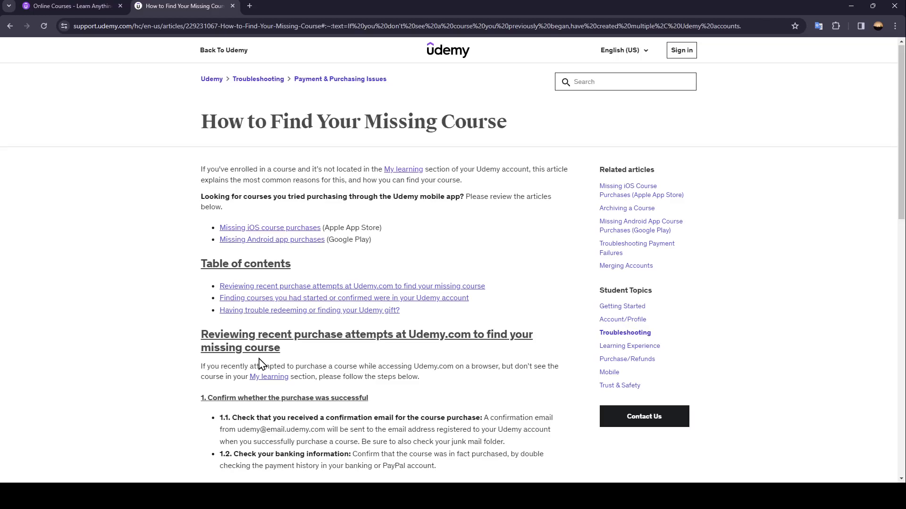
mouse_move(266, 227)
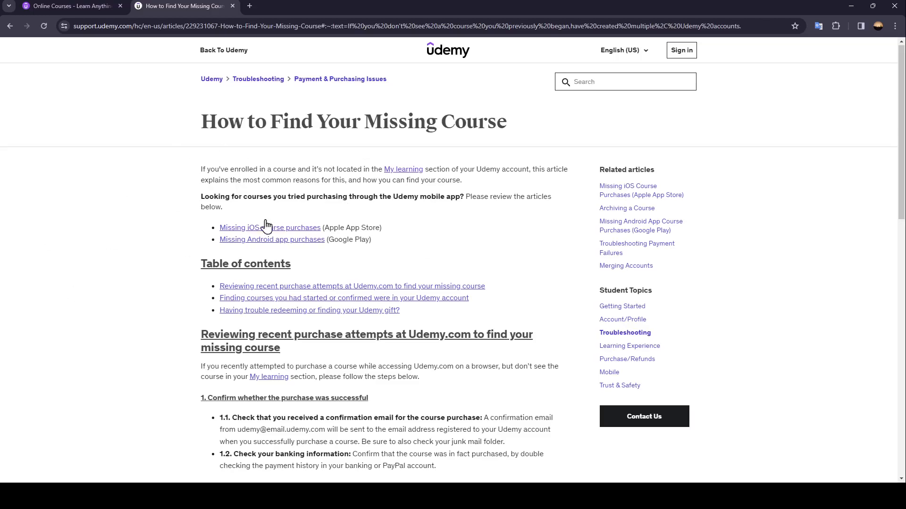
mouse_move(309, 212)
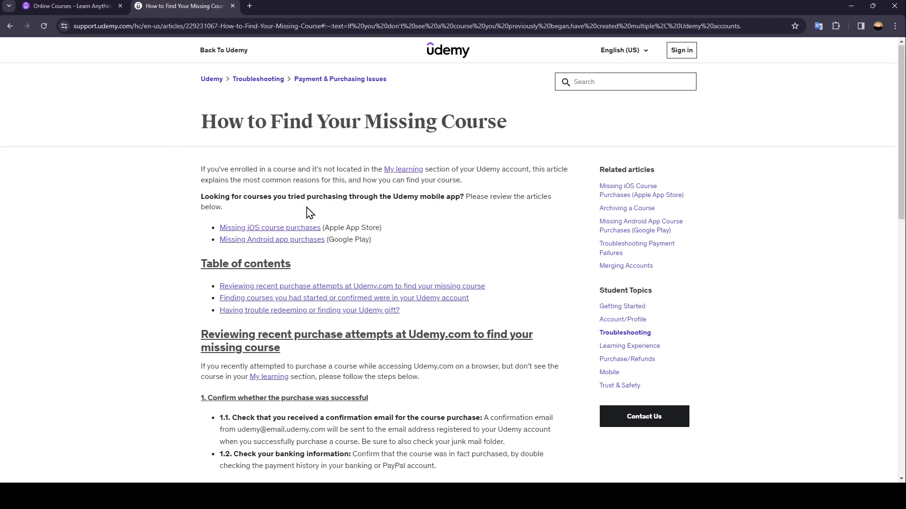
mouse_move(317, 198)
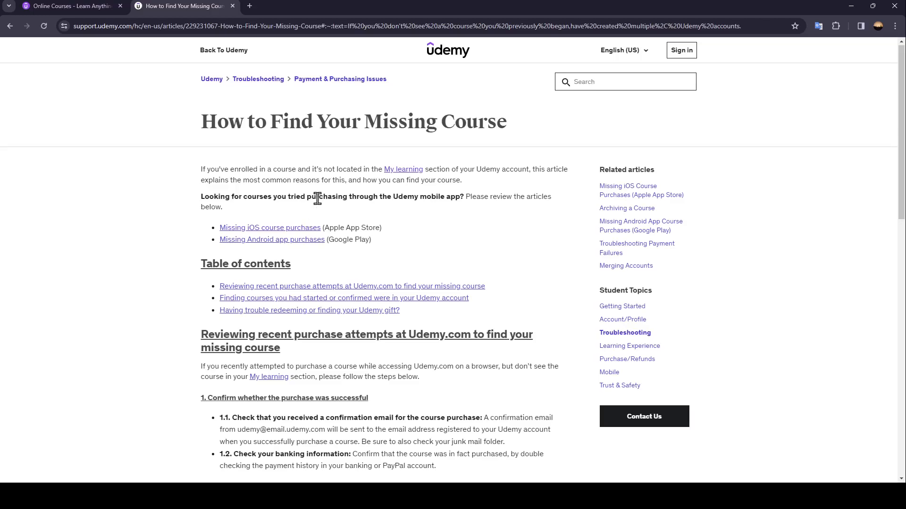
mouse_move(209, 180)
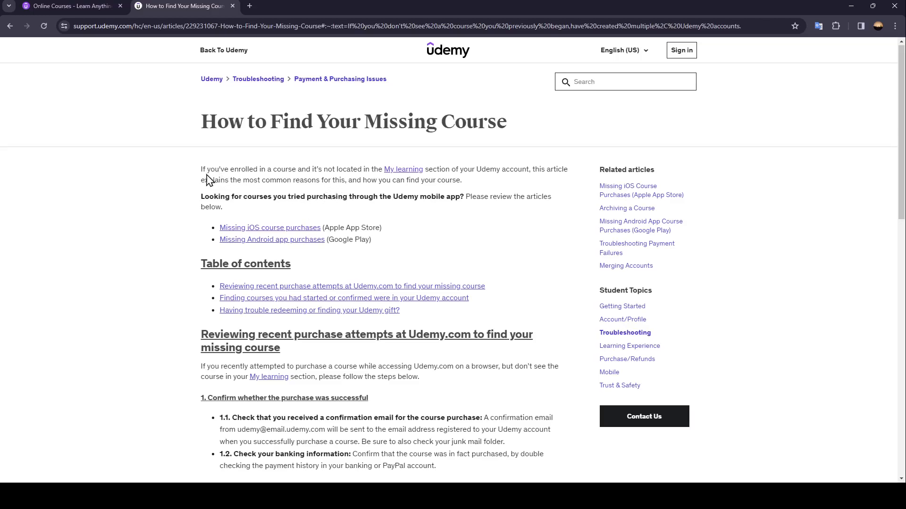
mouse_move(294, 177)
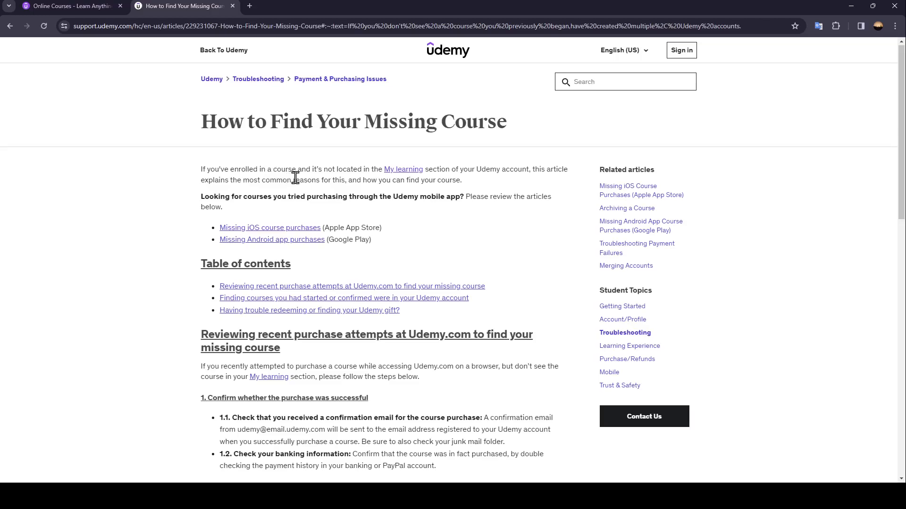
mouse_move(390, 175)
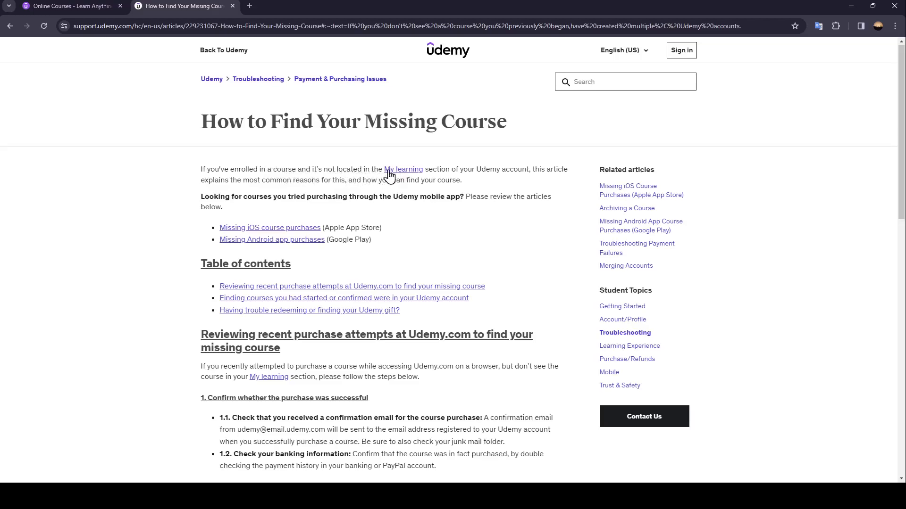
mouse_move(491, 190)
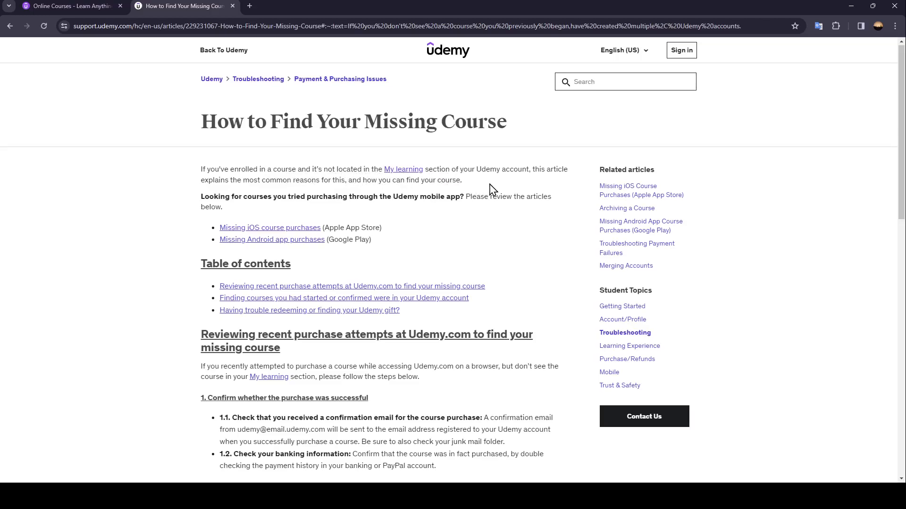
mouse_move(235, 193)
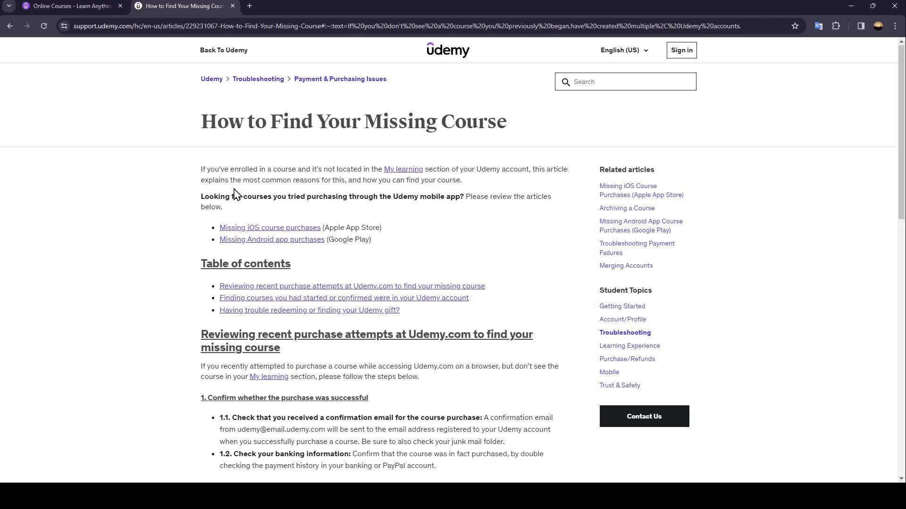
mouse_move(376, 209)
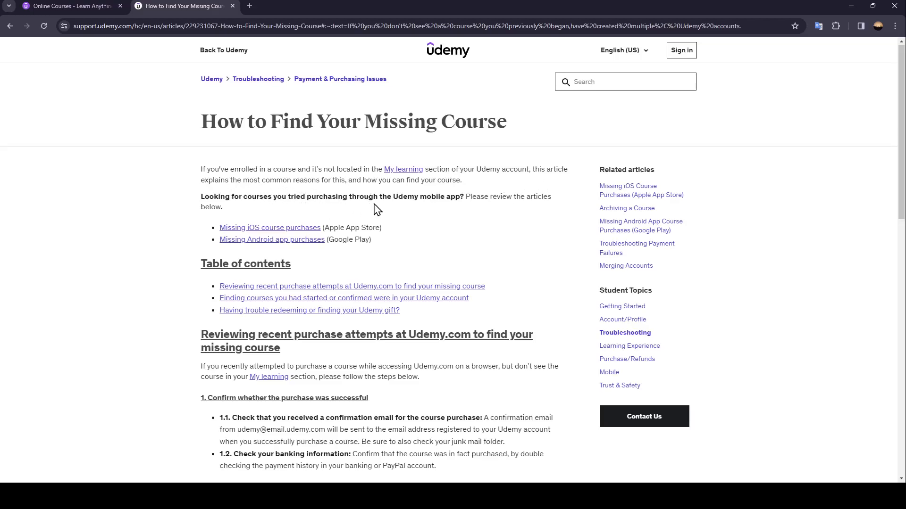
mouse_move(289, 213)
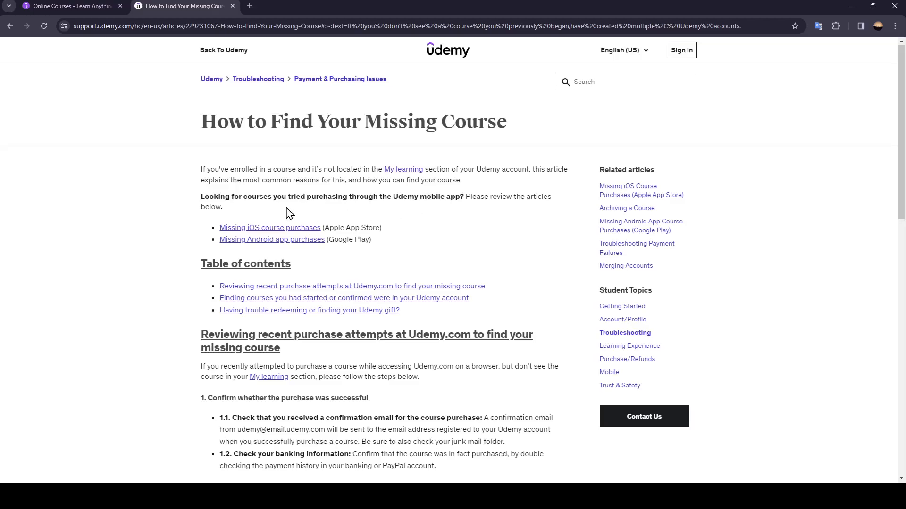
scroll("down", 3)
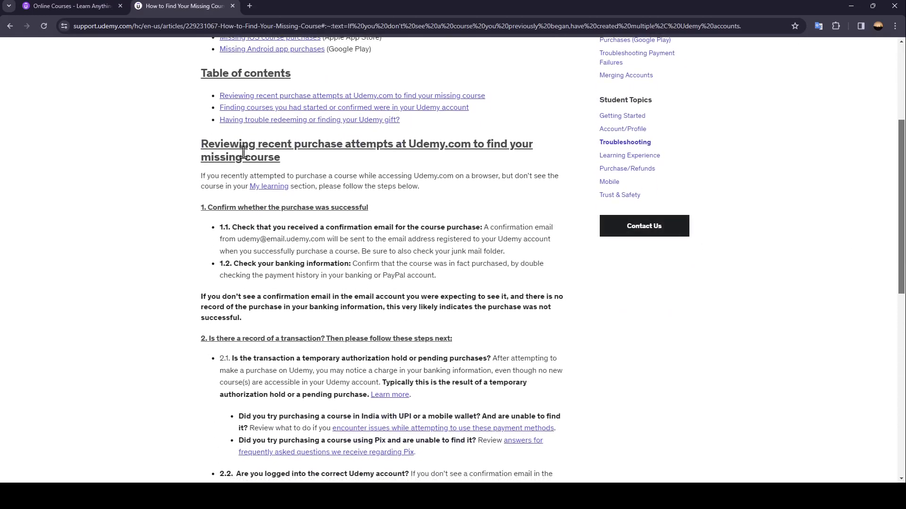
mouse_move(398, 161)
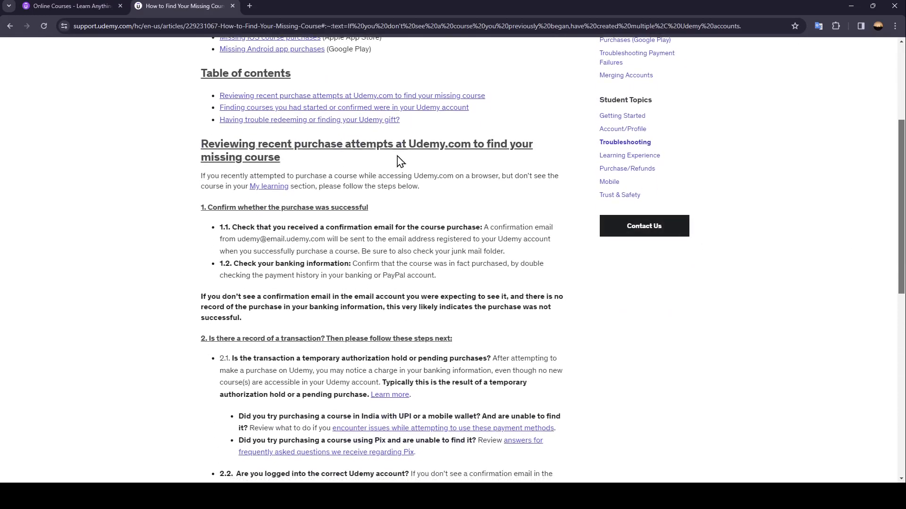
mouse_move(318, 159)
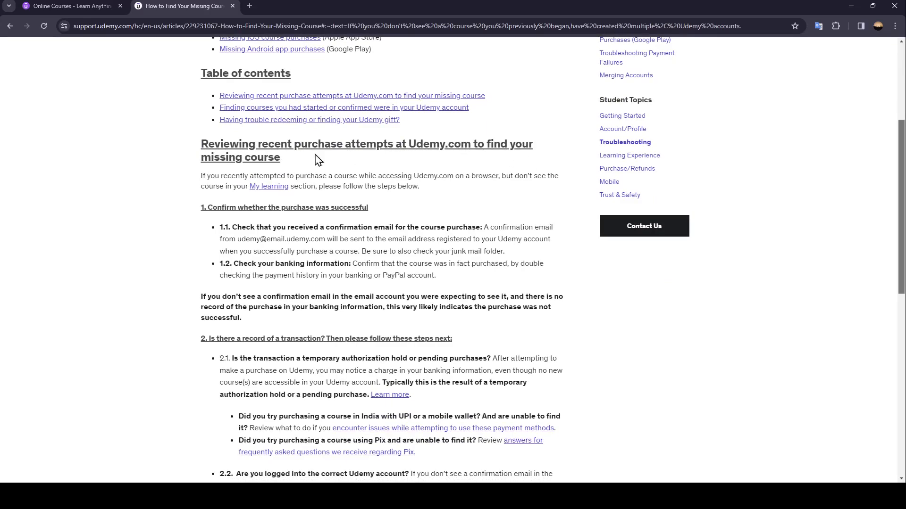
mouse_move(249, 187)
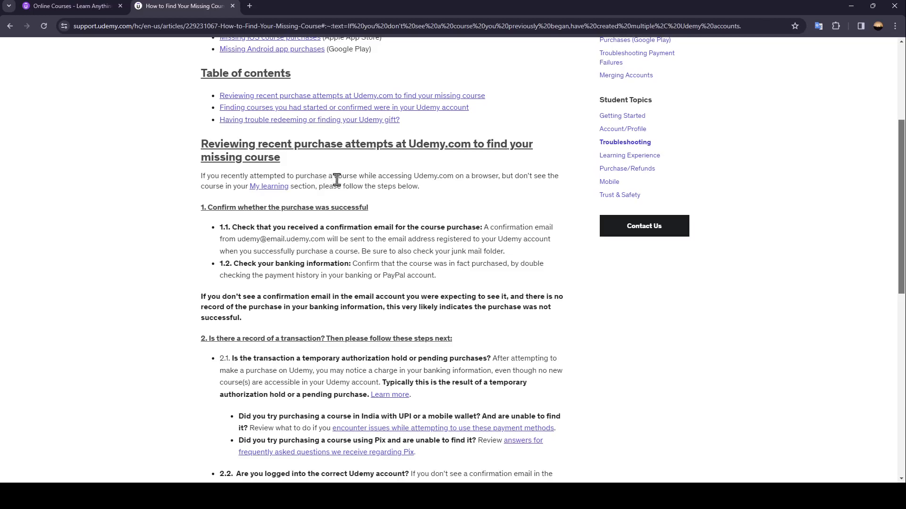
mouse_move(455, 188)
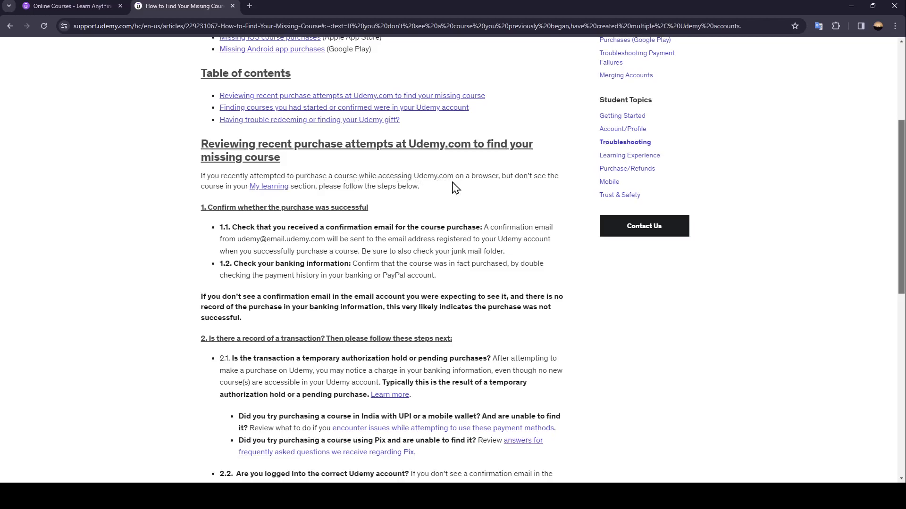
mouse_move(517, 188)
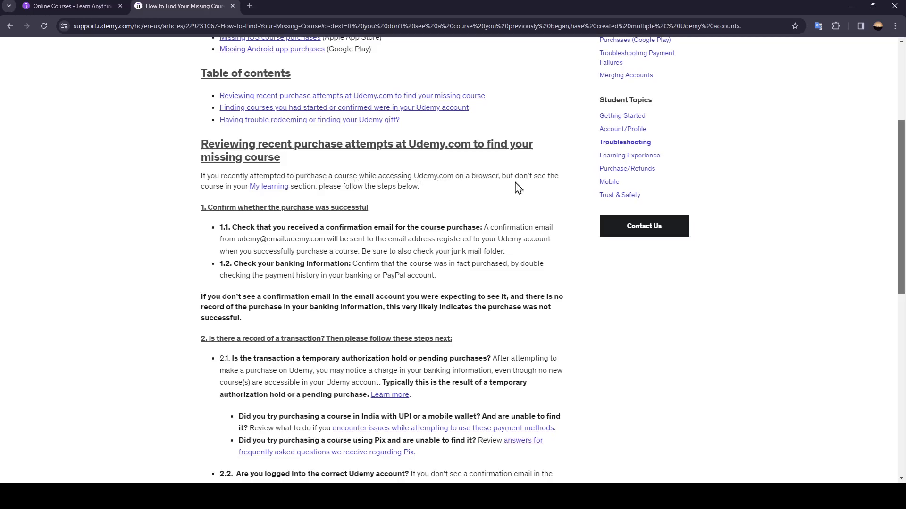
mouse_move(250, 199)
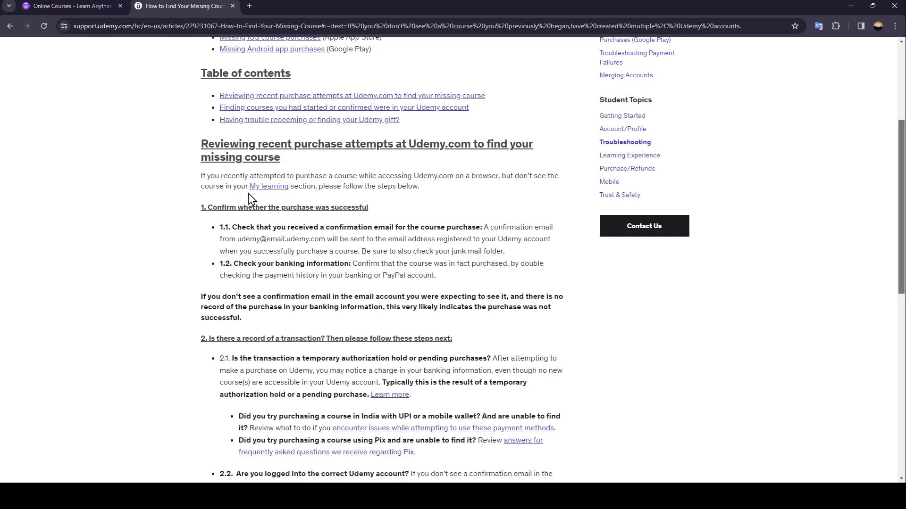
mouse_move(355, 203)
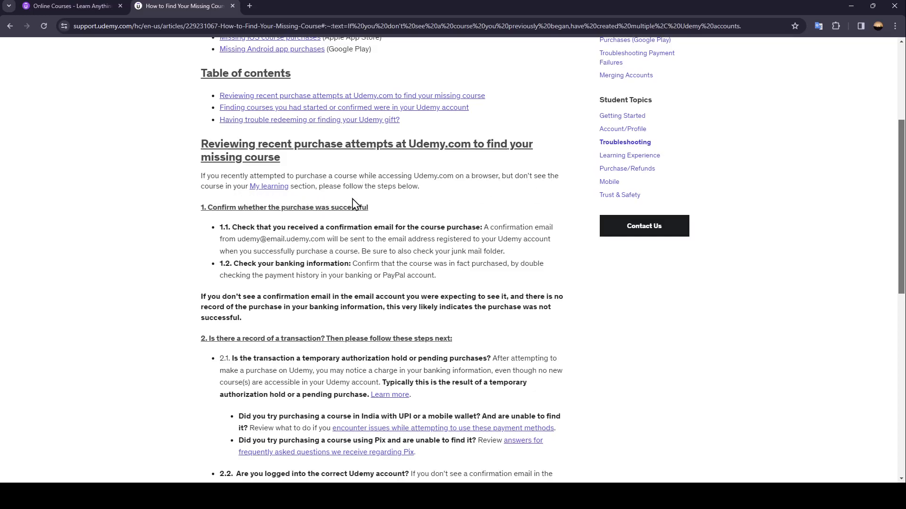
scroll("down", 3)
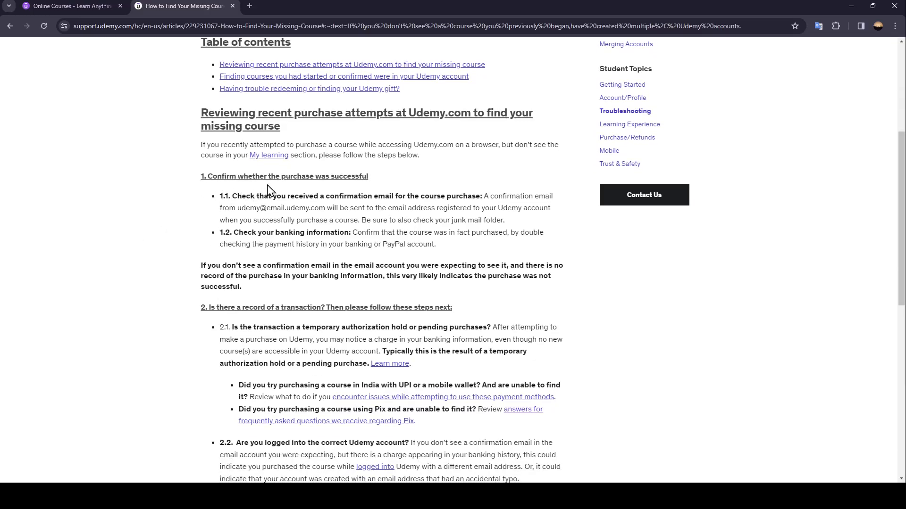
mouse_move(216, 215)
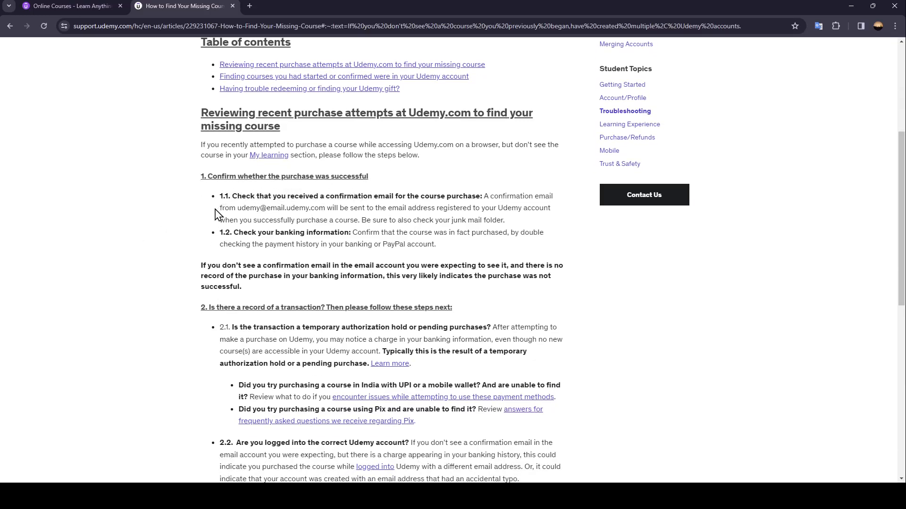
mouse_move(309, 204)
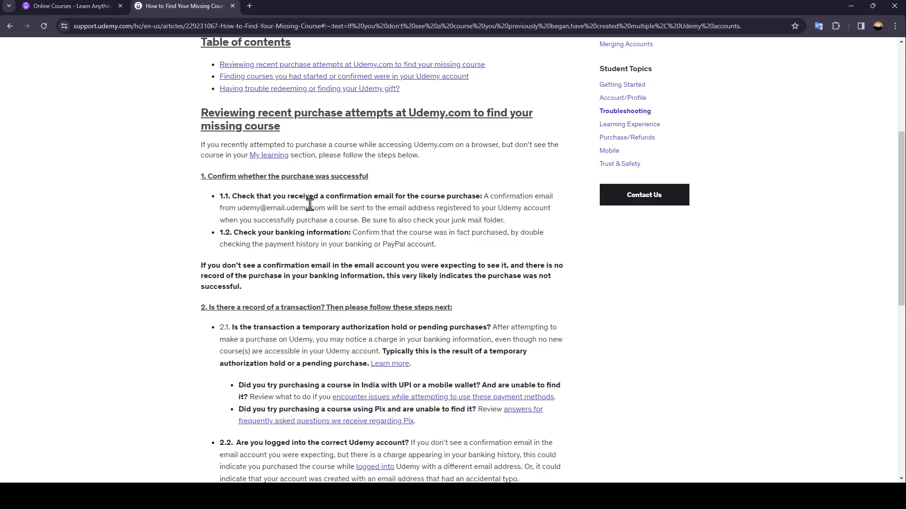
mouse_move(411, 196)
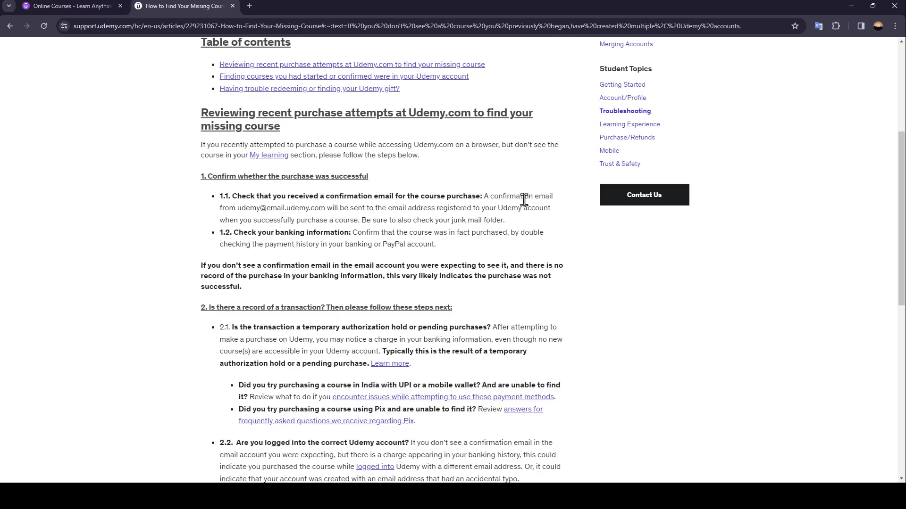
mouse_move(292, 211)
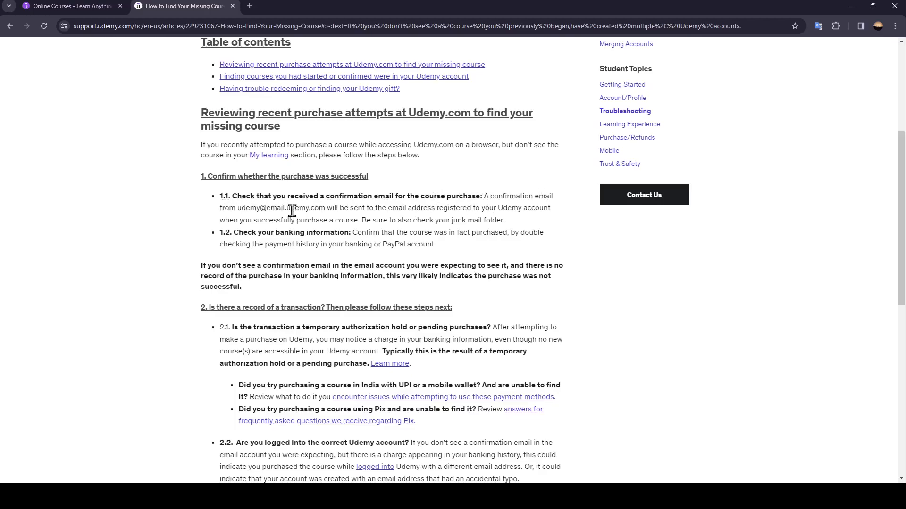
mouse_move(357, 221)
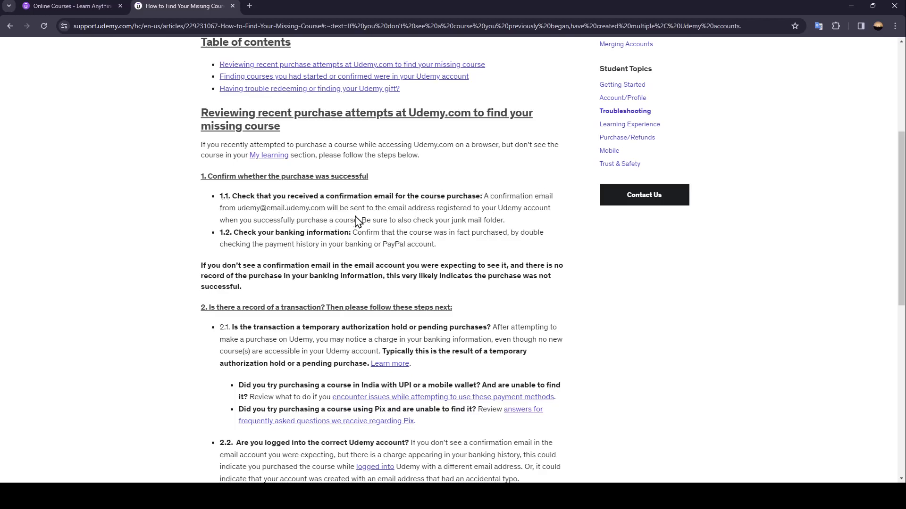
mouse_move(462, 215)
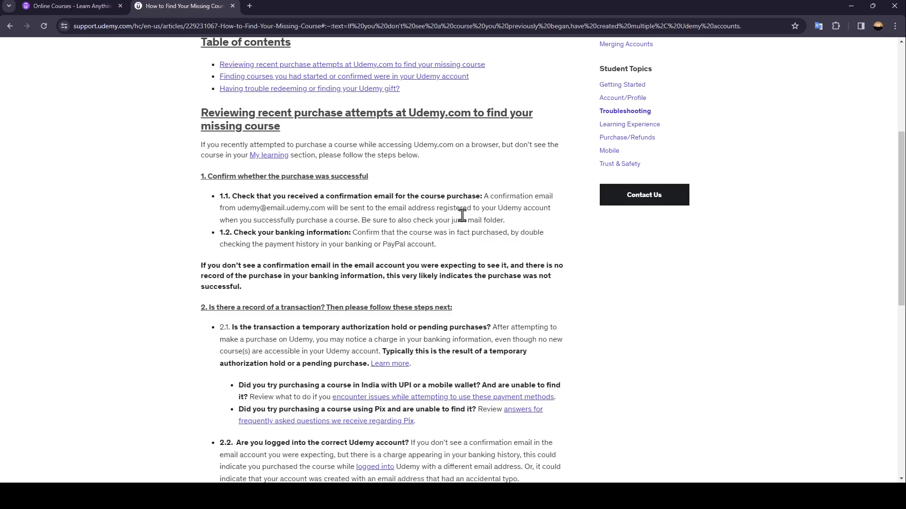
mouse_move(243, 224)
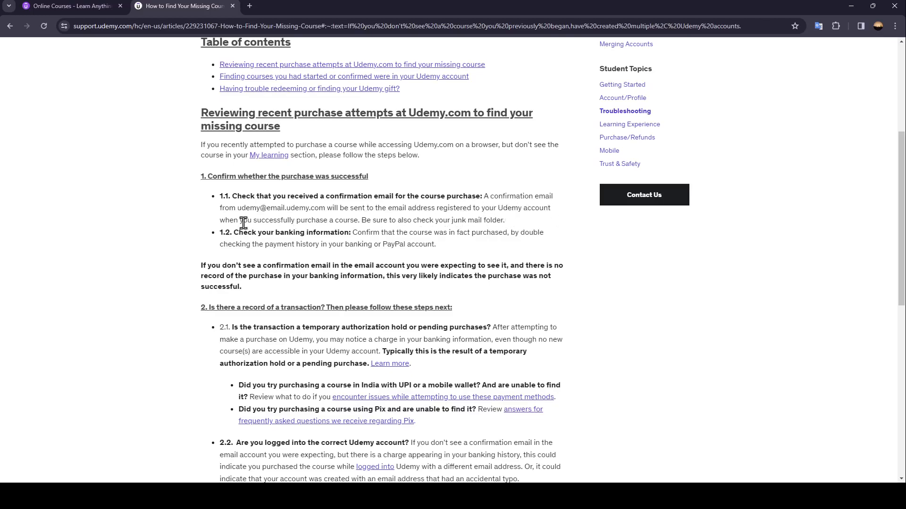
mouse_move(333, 220)
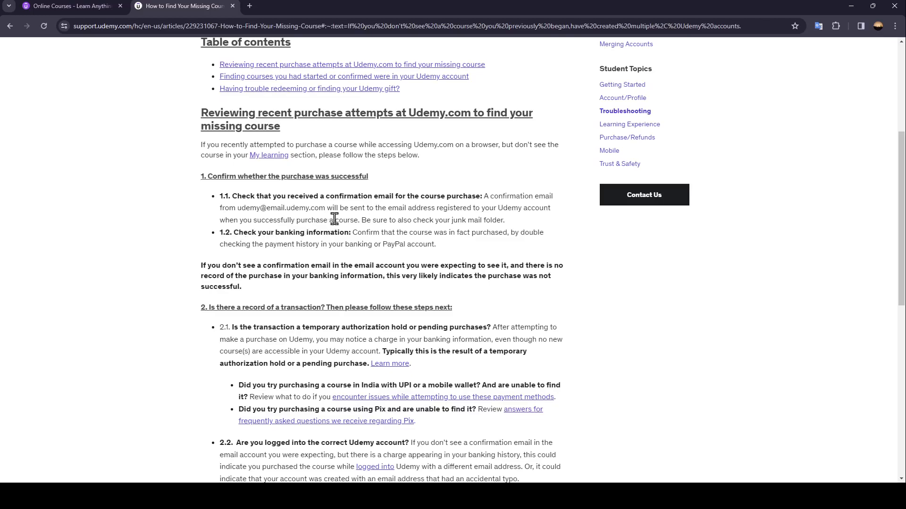
mouse_move(417, 220)
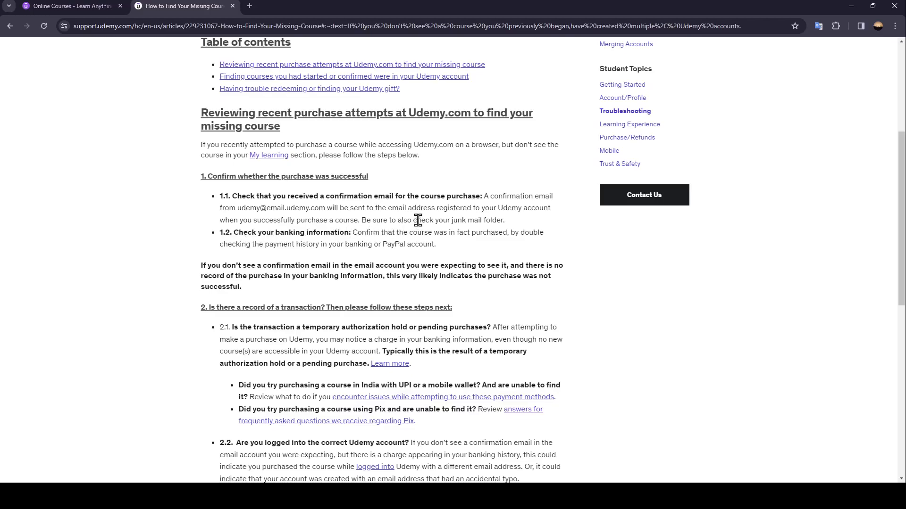
mouse_move(241, 232)
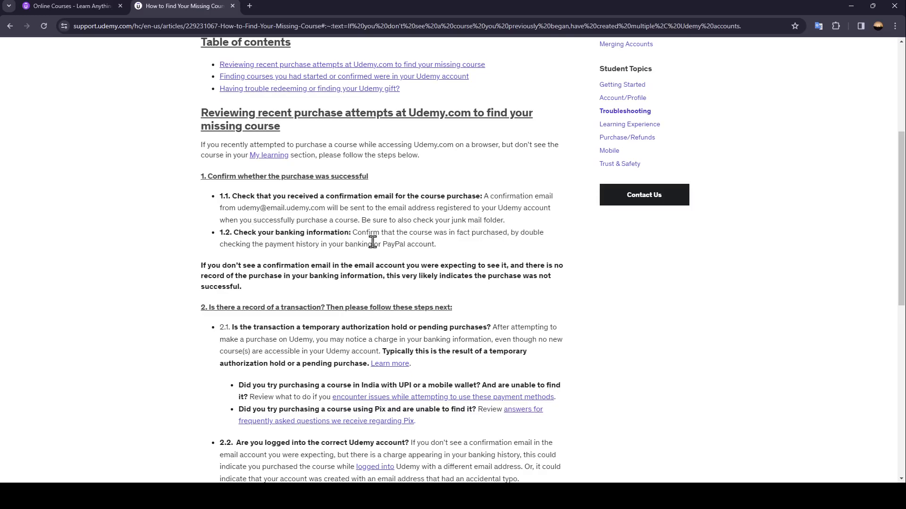
mouse_move(474, 246)
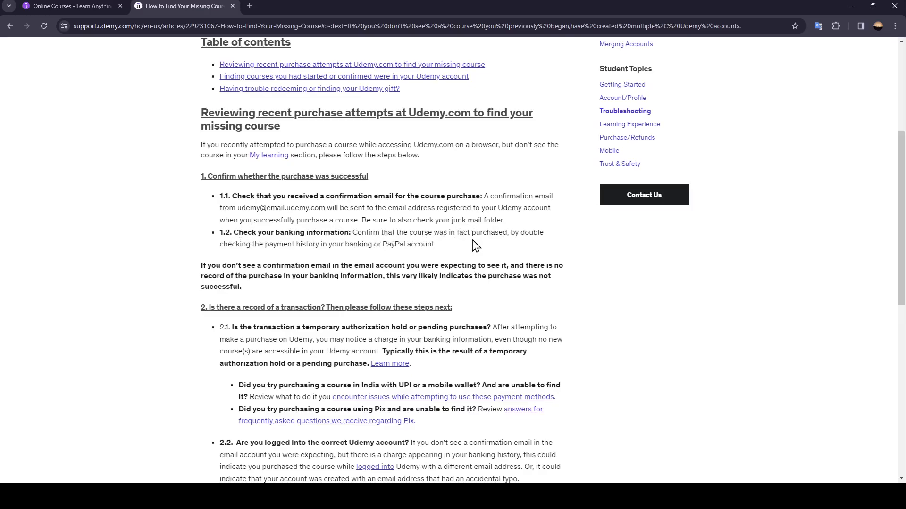
mouse_move(263, 259)
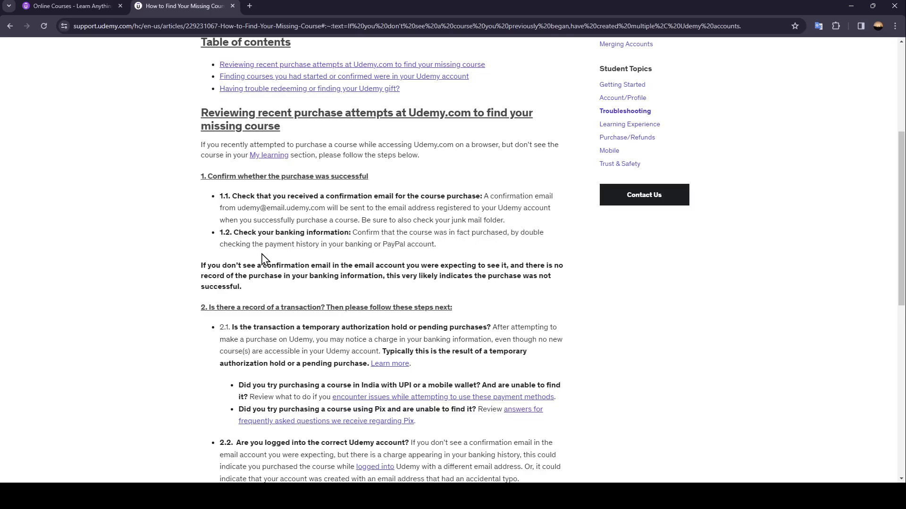
mouse_move(379, 261)
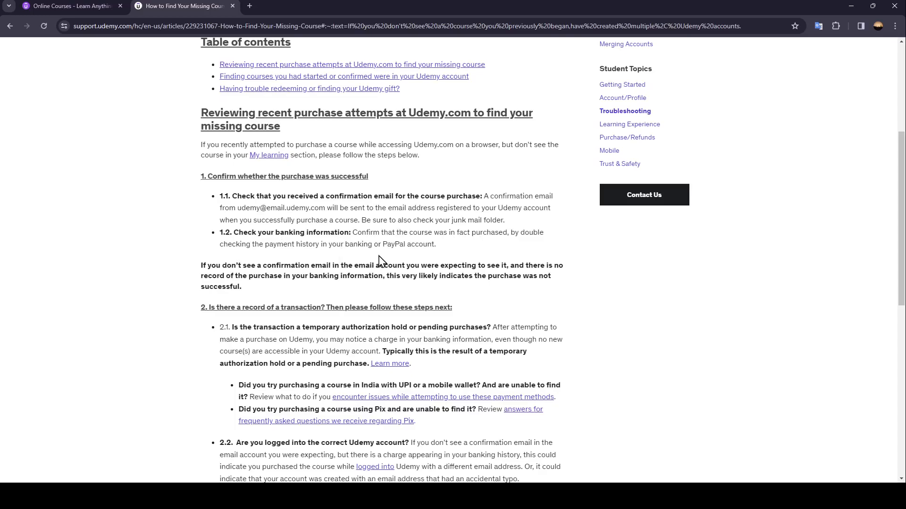
mouse_move(194, 276)
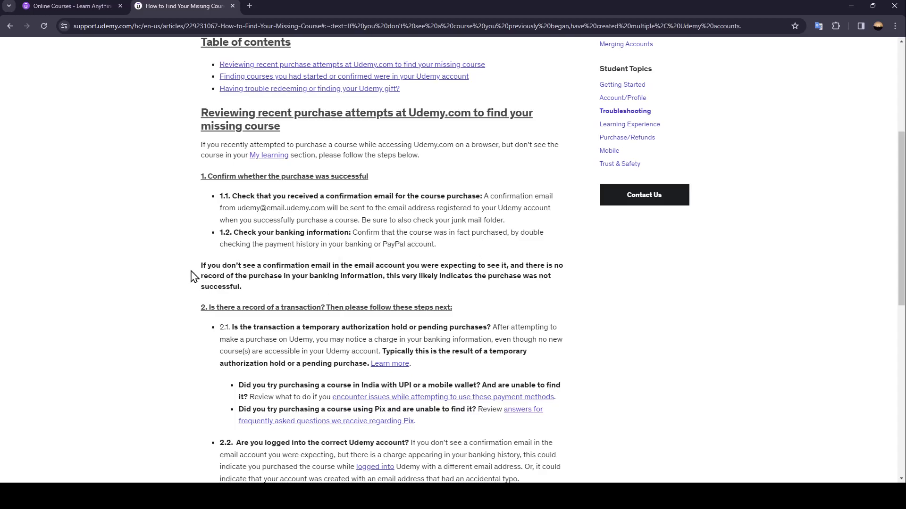
mouse_move(358, 268)
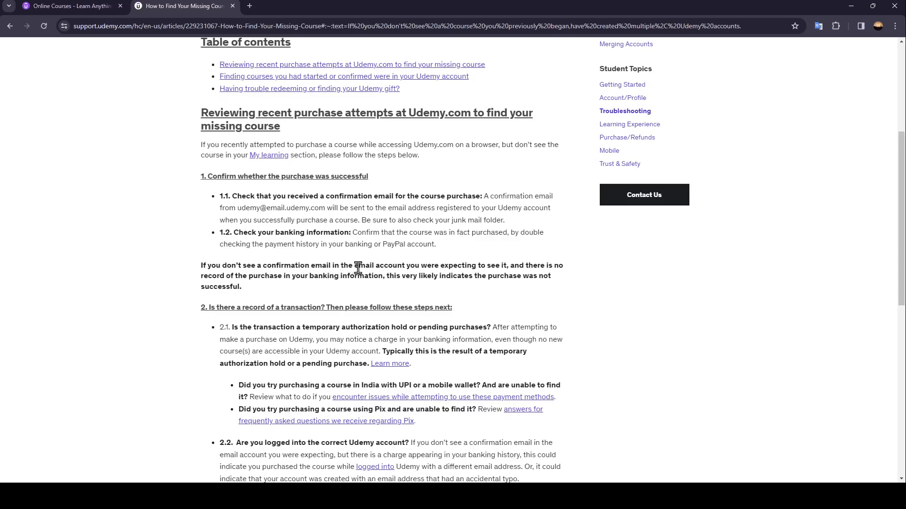
mouse_move(486, 275)
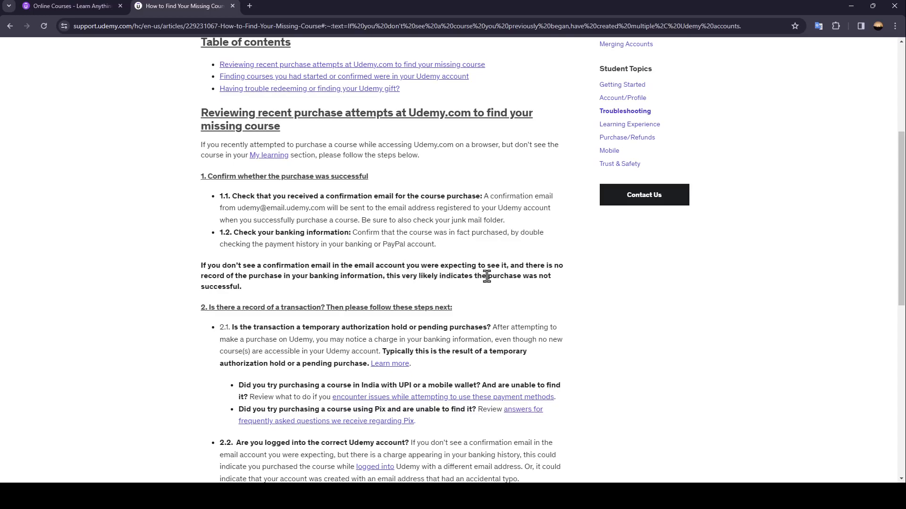
mouse_move(237, 279)
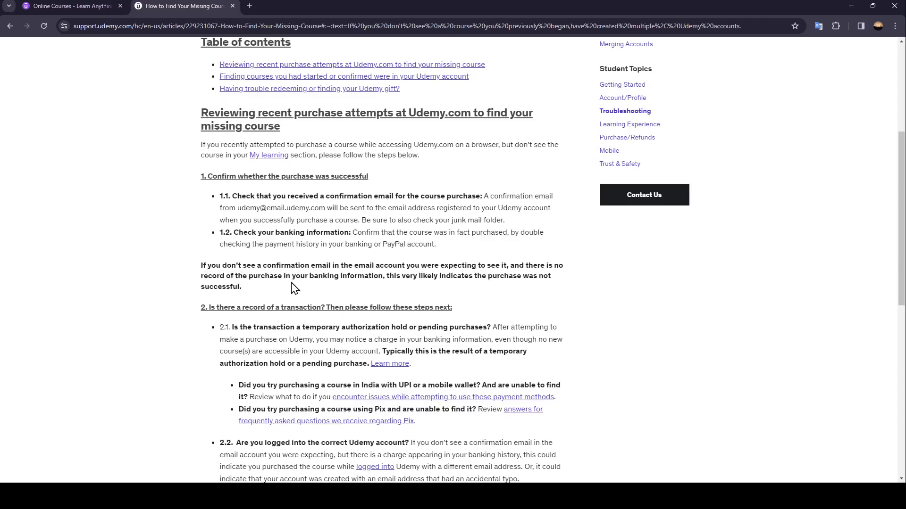
mouse_move(439, 294)
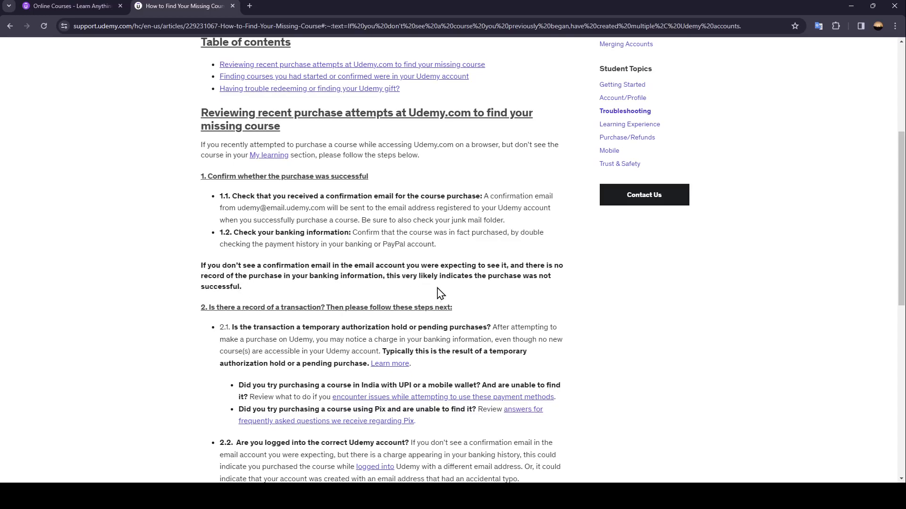
mouse_move(234, 301)
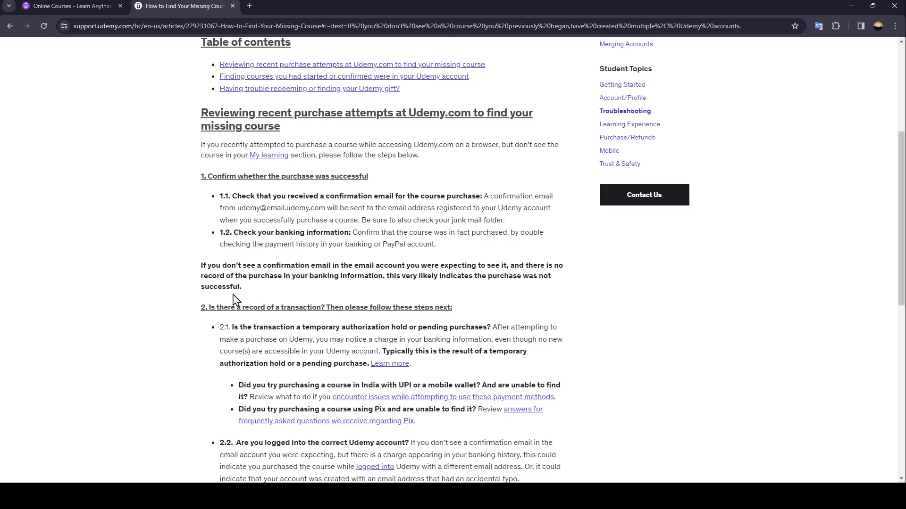
scroll("down", 3)
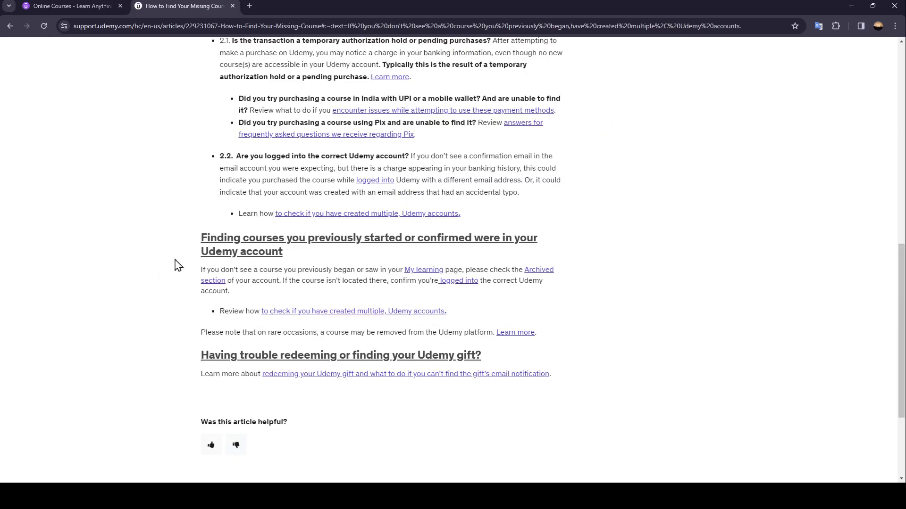
mouse_move(321, 254)
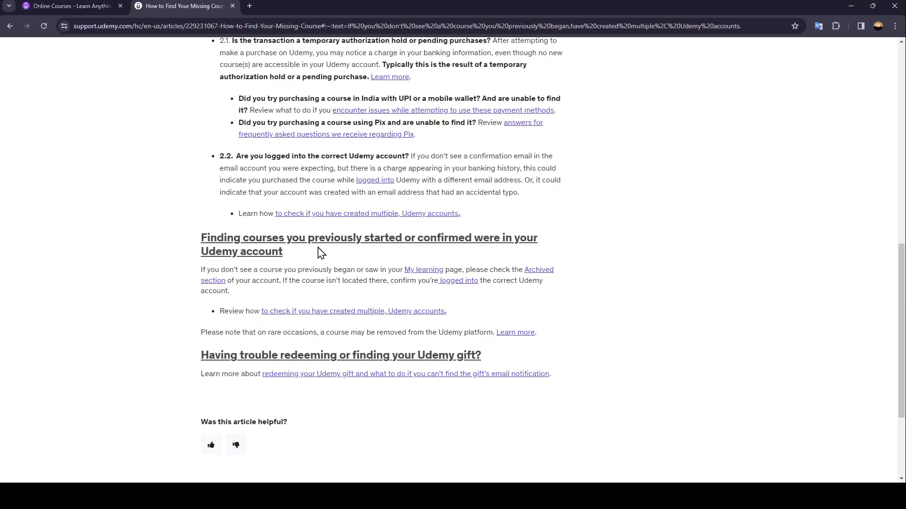
mouse_move(502, 237)
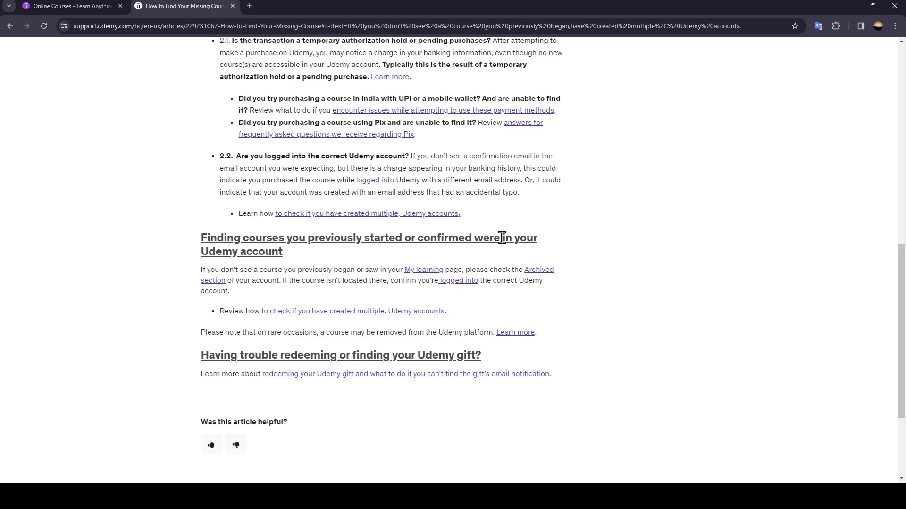
mouse_move(258, 270)
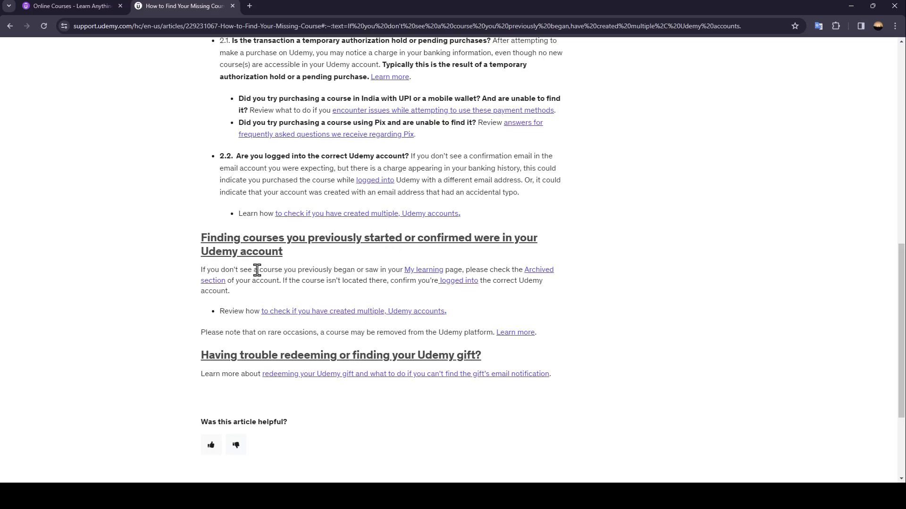
mouse_move(325, 270)
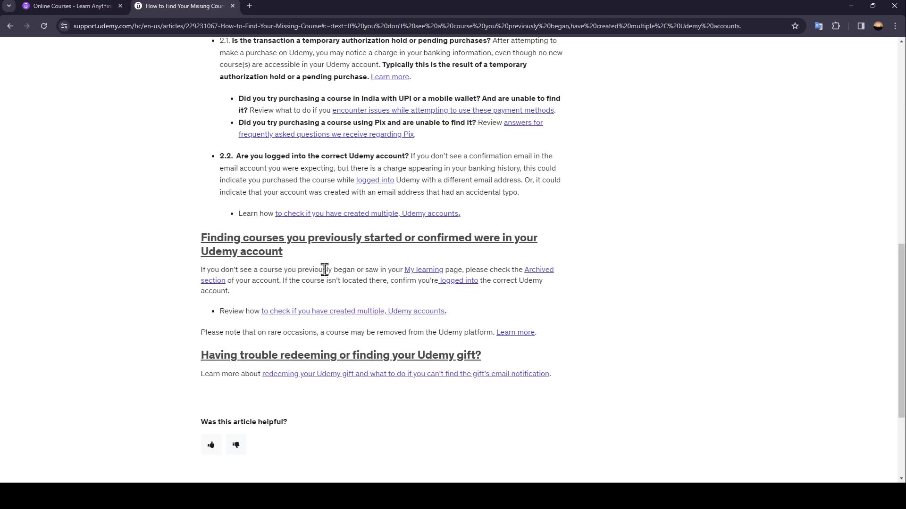
mouse_move(397, 272)
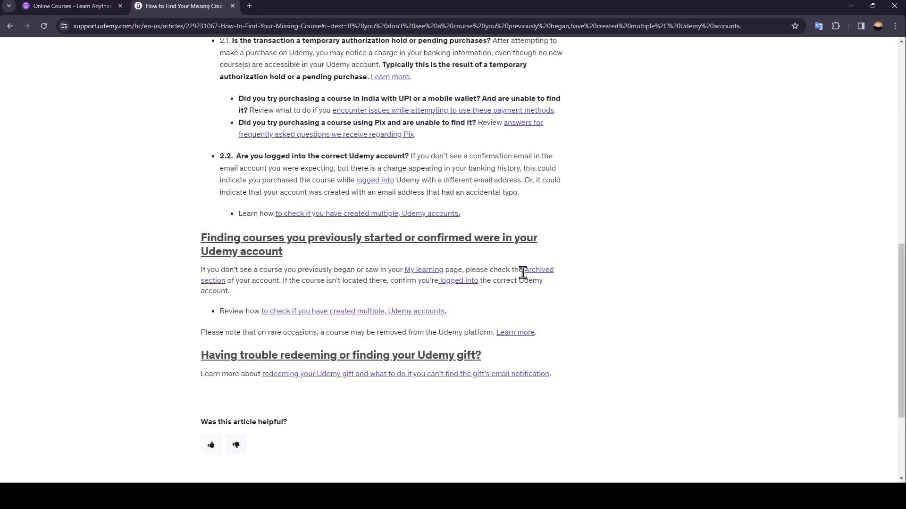
mouse_move(280, 286)
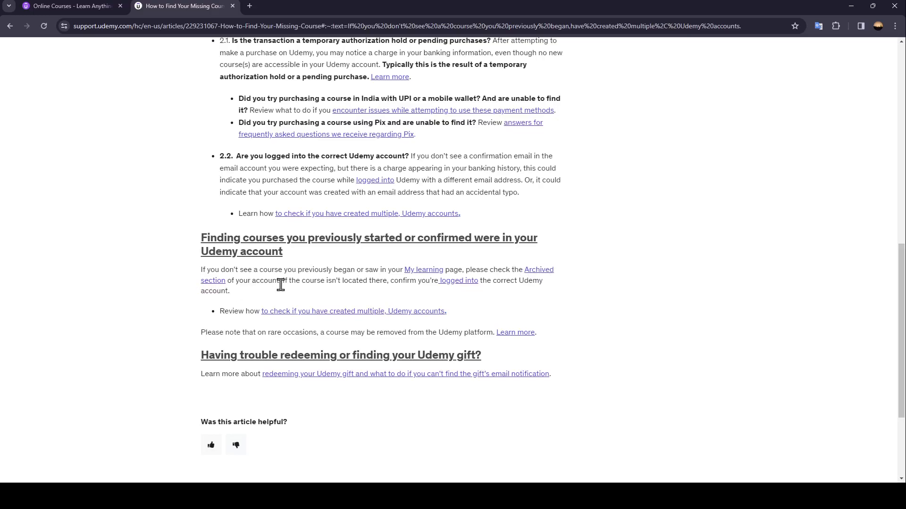
mouse_move(378, 284)
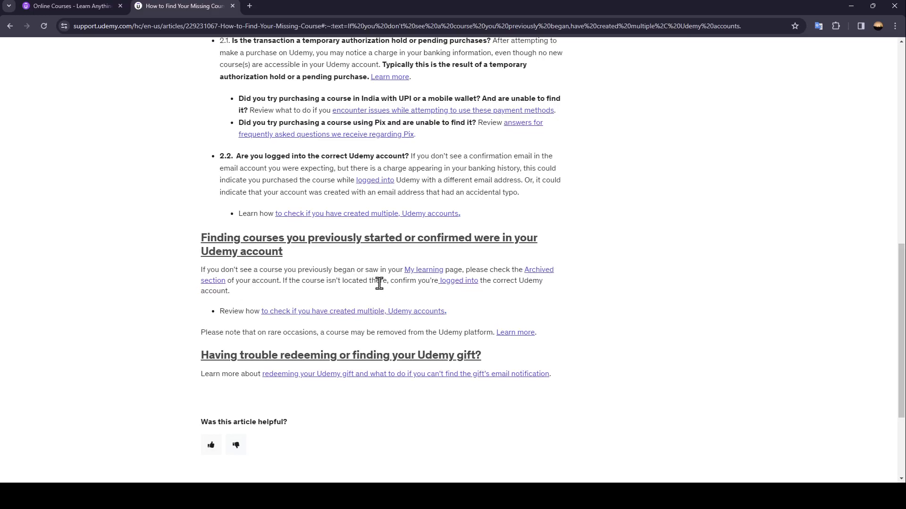
mouse_move(489, 290)
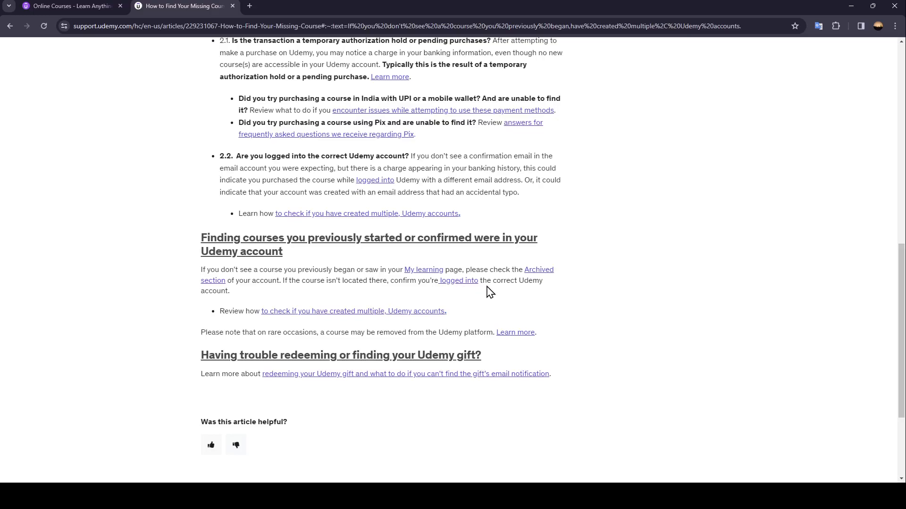
mouse_move(620, 311)
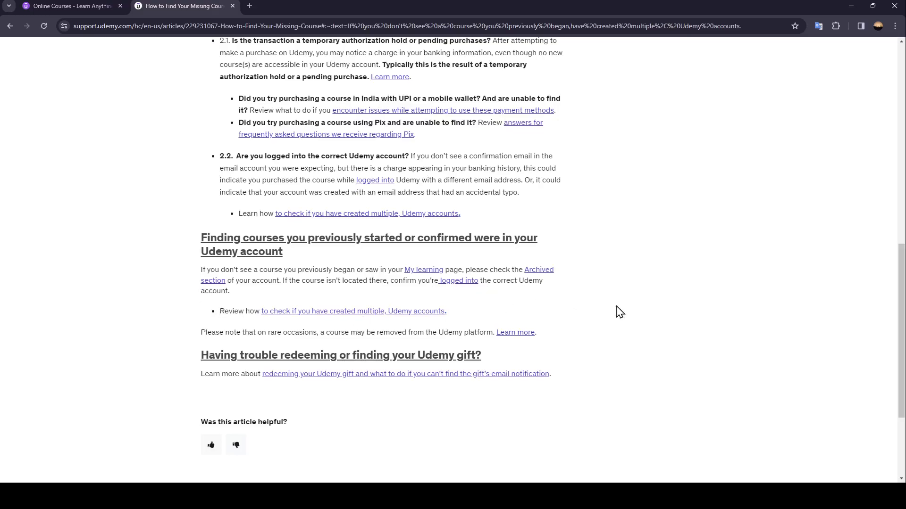
mouse_move(832, 296)
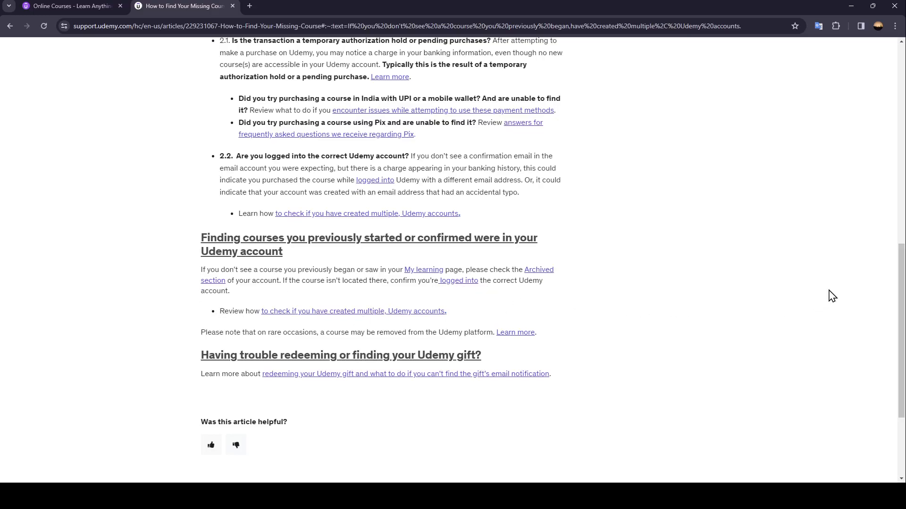